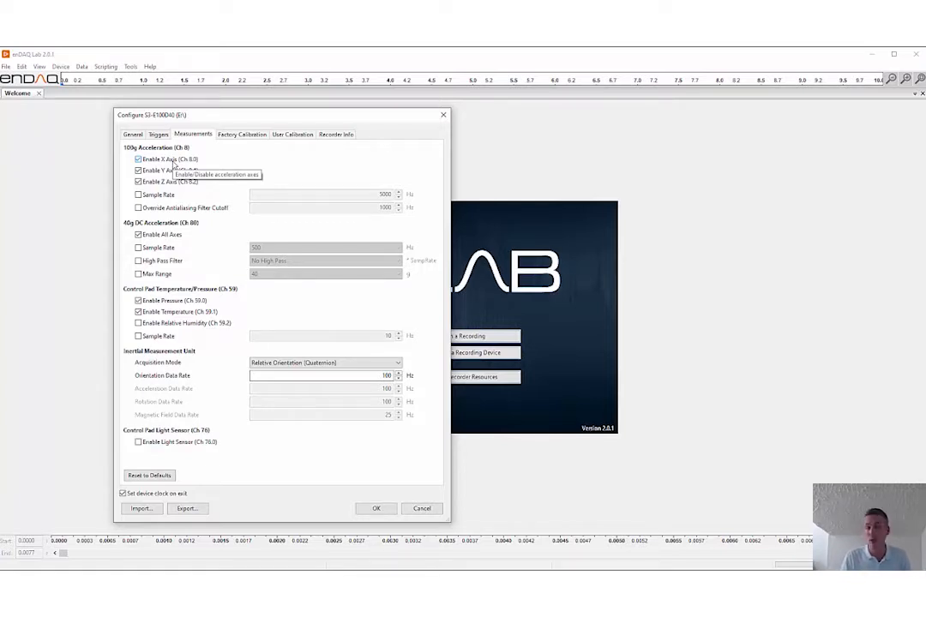
pyautogui.moveTo(167, 170)
pyautogui.write('20000')
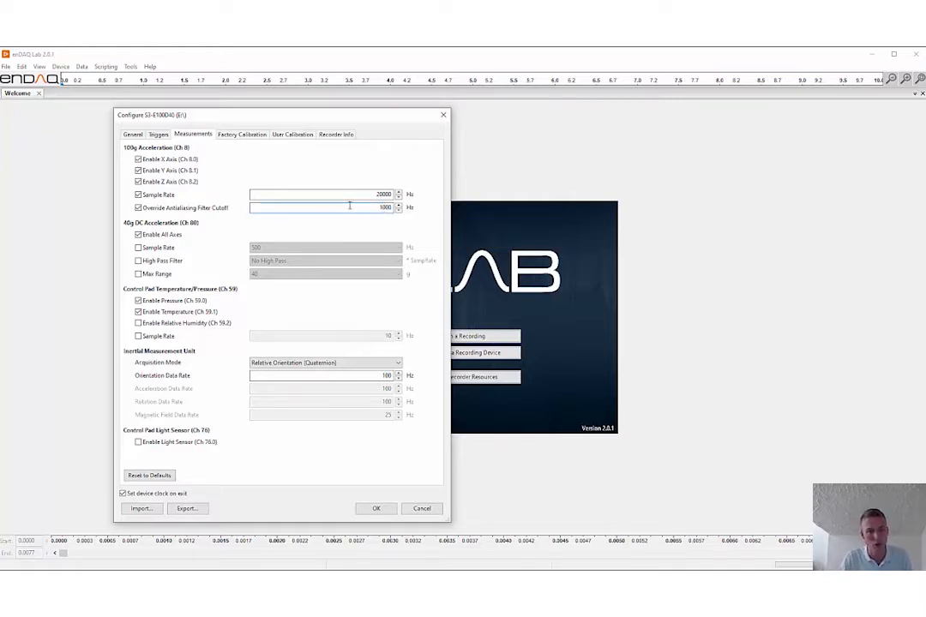
# Turn off the 100g accelerometer's antialiasing filter cutoff override, keeping the default cutoff.
pyautogui.click(138, 207)
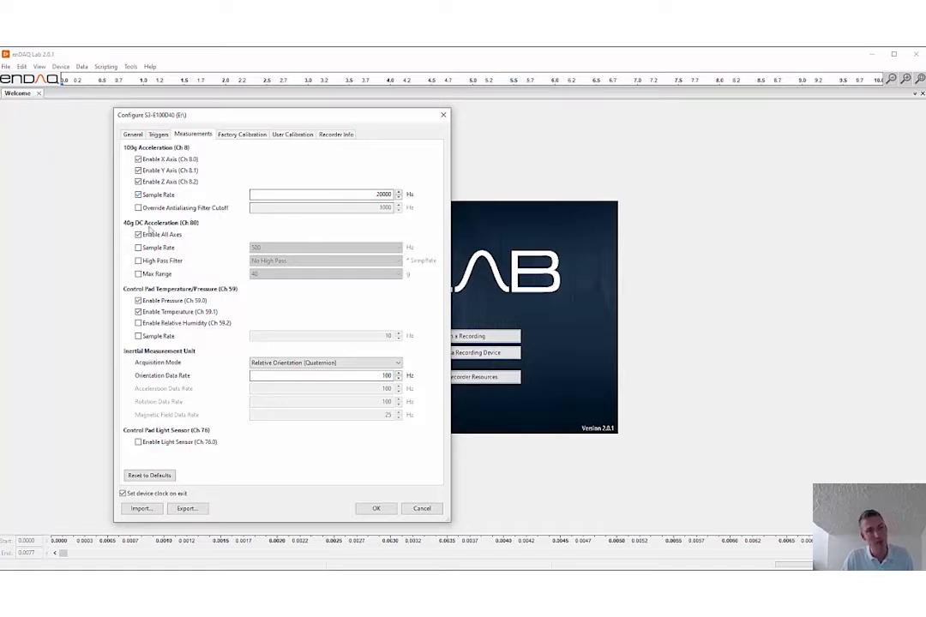
pyautogui.moveTo(221, 222)
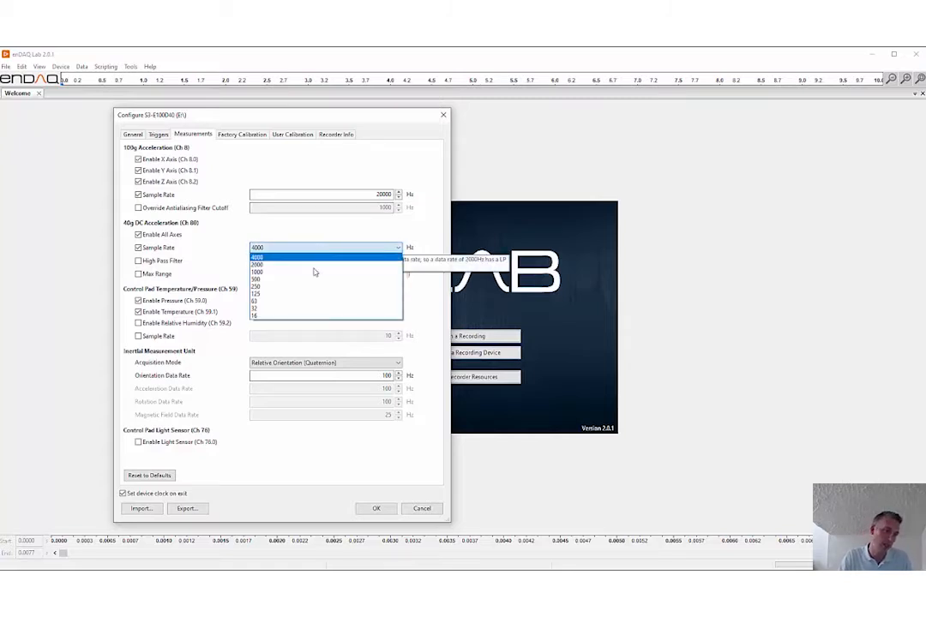
pyautogui.moveTo(319, 304)
pyautogui.write('10')
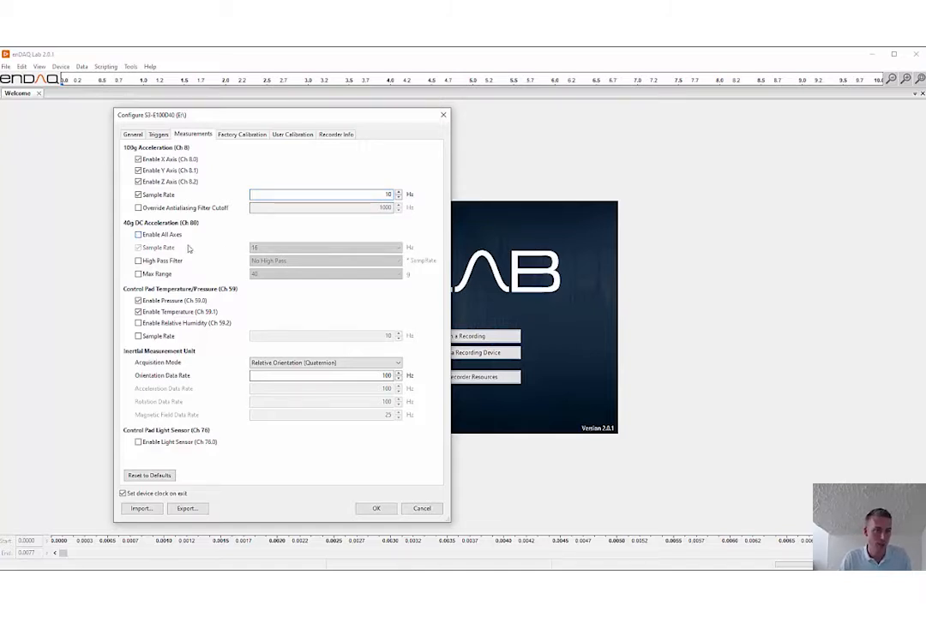
# Re-enable all 40g accelerometer axes and the remaining 100g acceleration axes.
pyautogui.click(138, 234)
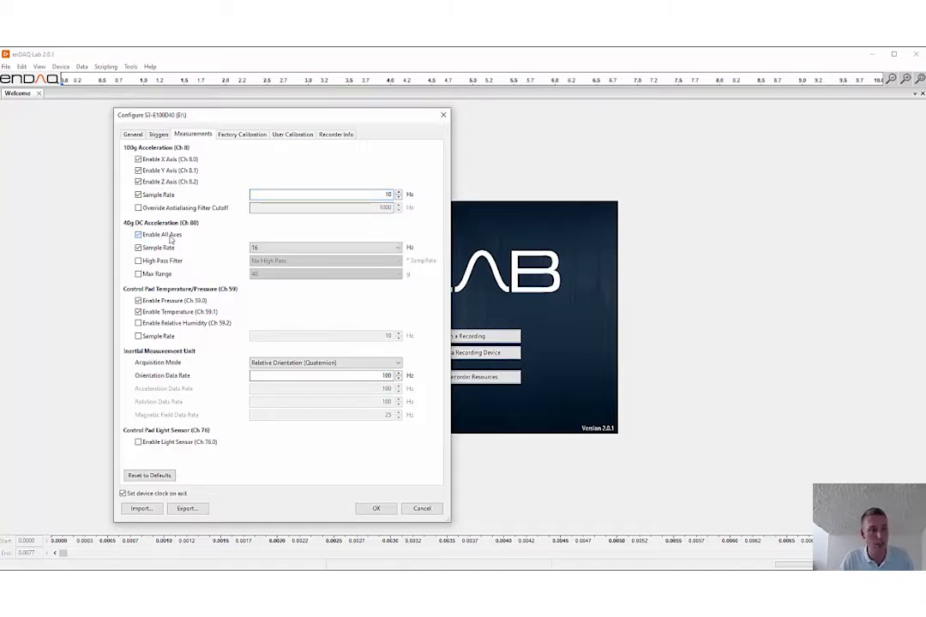
pyautogui.click(138, 234)
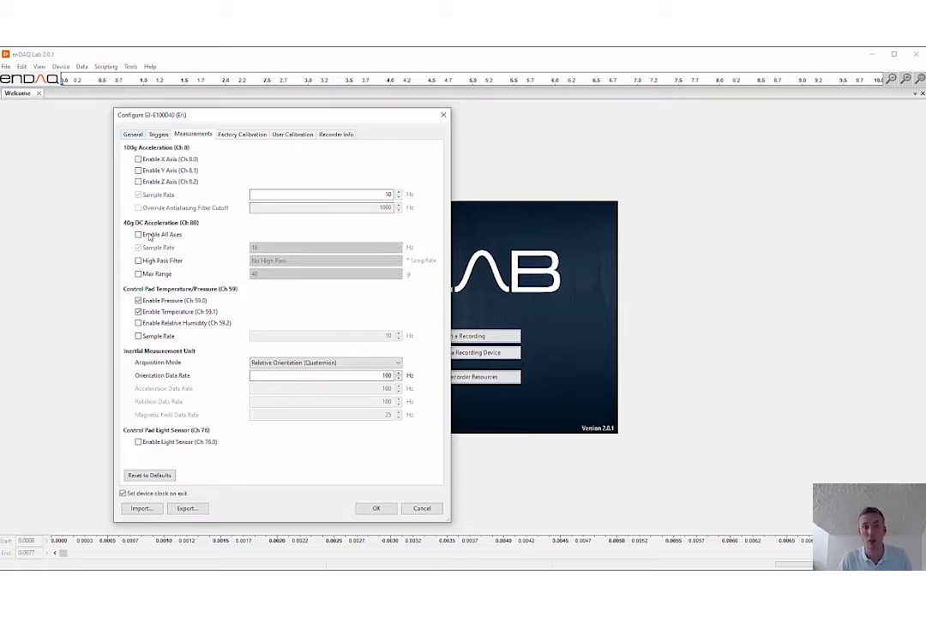
pyautogui.click(138, 234)
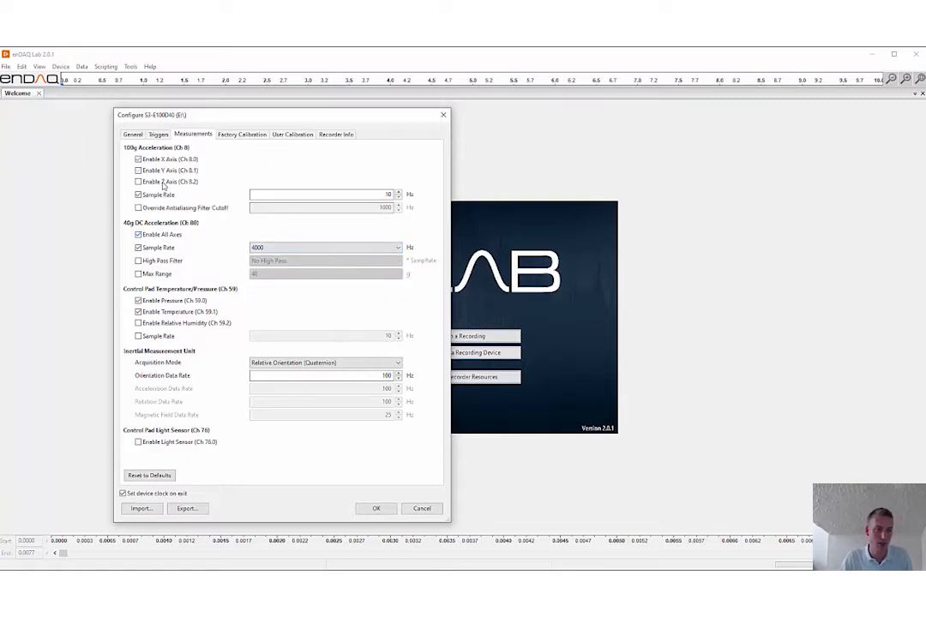
pyautogui.click(322, 194)
pyautogui.write('20000')
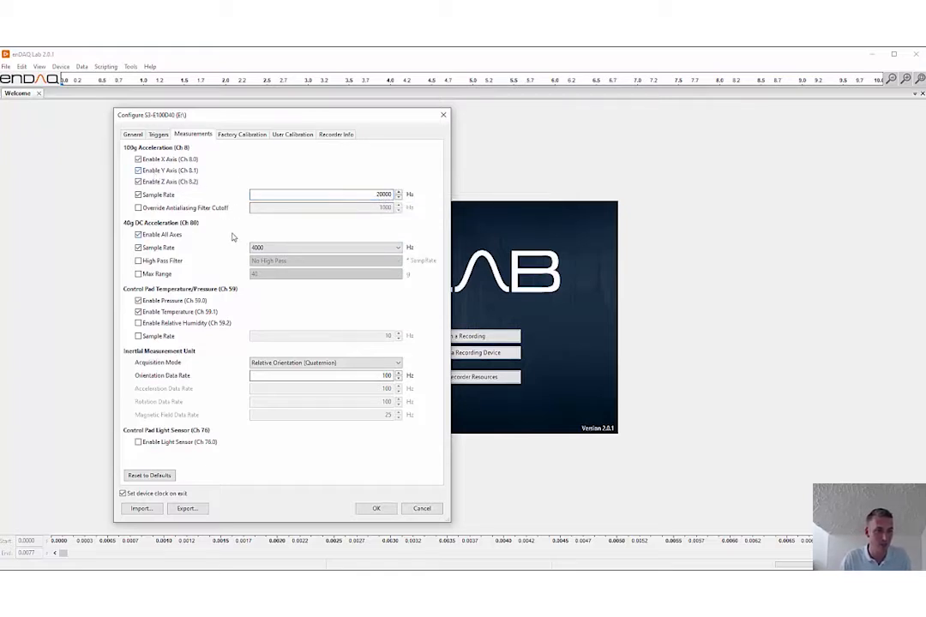
pyautogui.moveTo(254, 260)
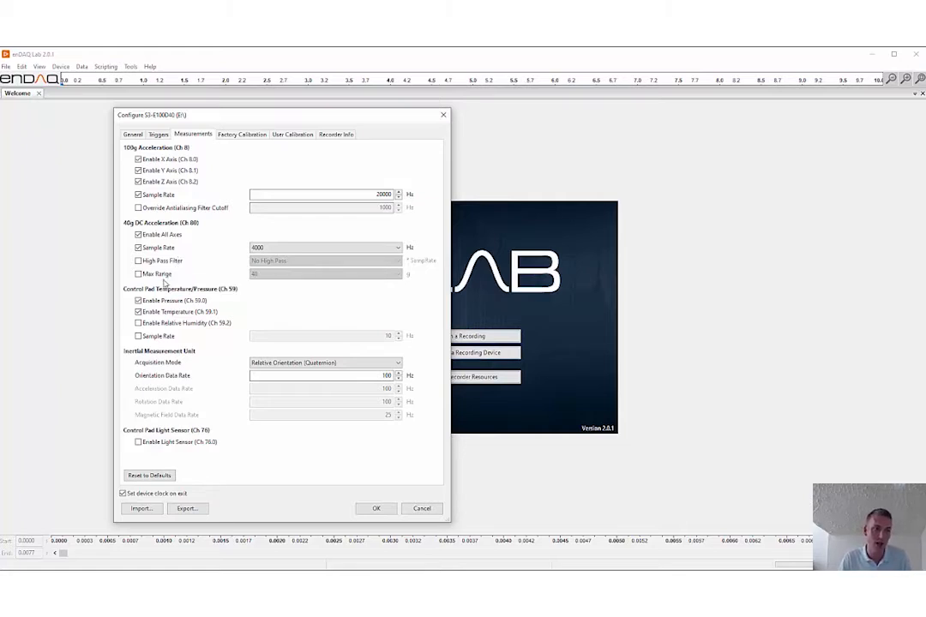
# Tick and then untick the 40g accelerometer's Max Range limit, leaving it off.
pyautogui.click(324, 273)
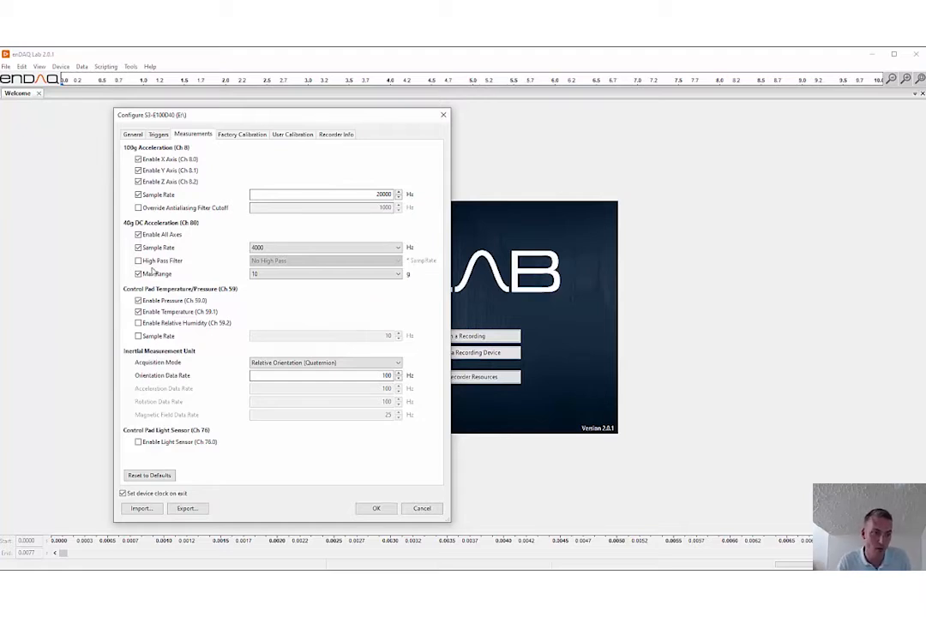
pyautogui.moveTo(155, 273)
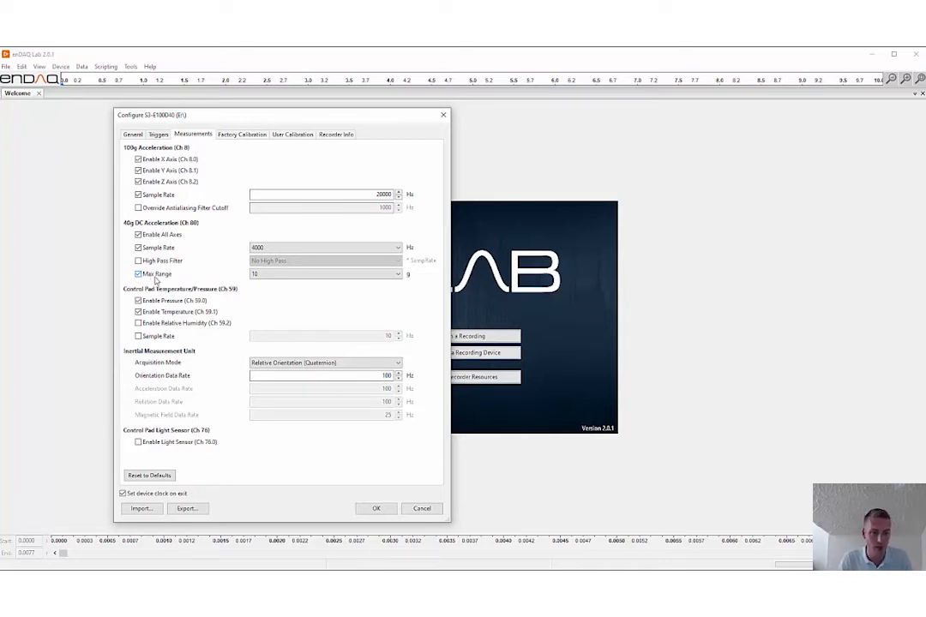
pyautogui.click(138, 274)
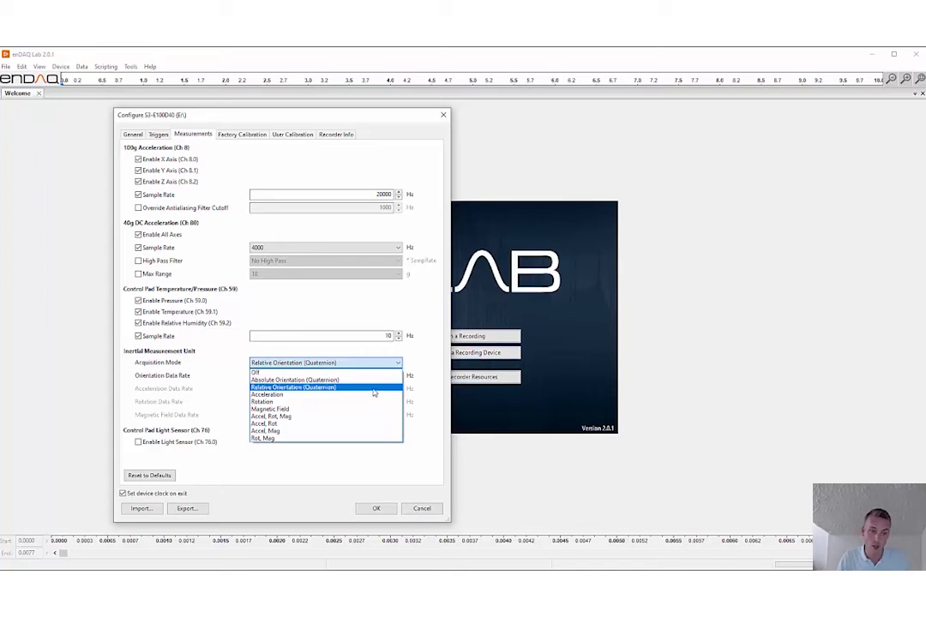
# Set IMU acquisition to Rotation at 200 Hz and enable the light sensor (Ch 76.0).
pyautogui.click(295, 379)
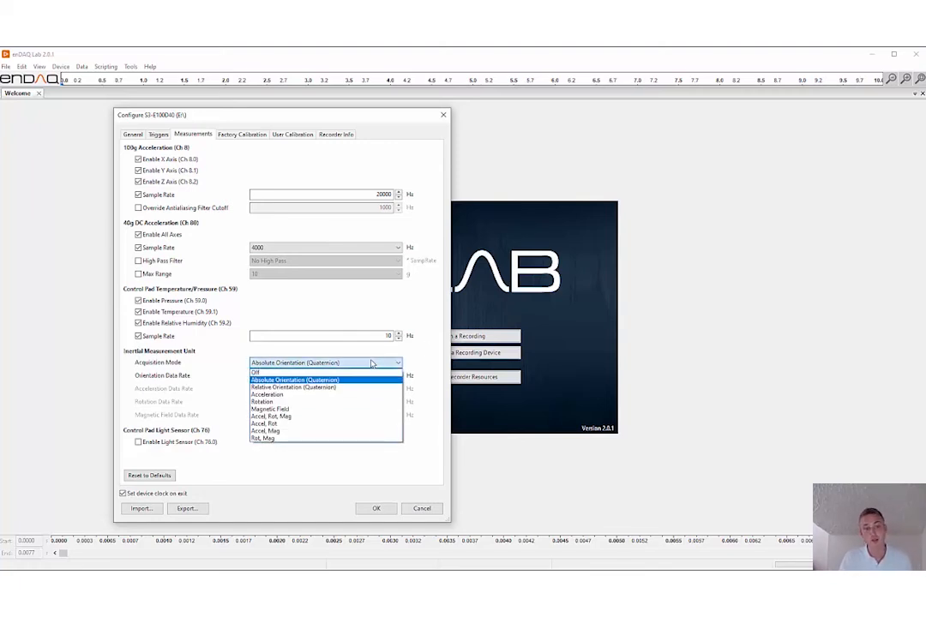
pyautogui.moveTo(291, 400)
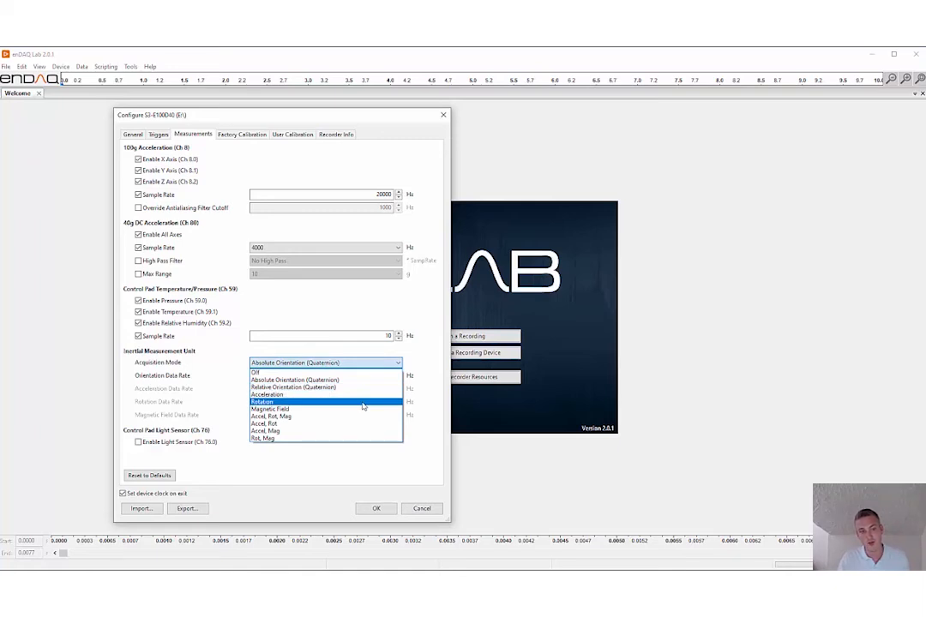
pyautogui.click(263, 401)
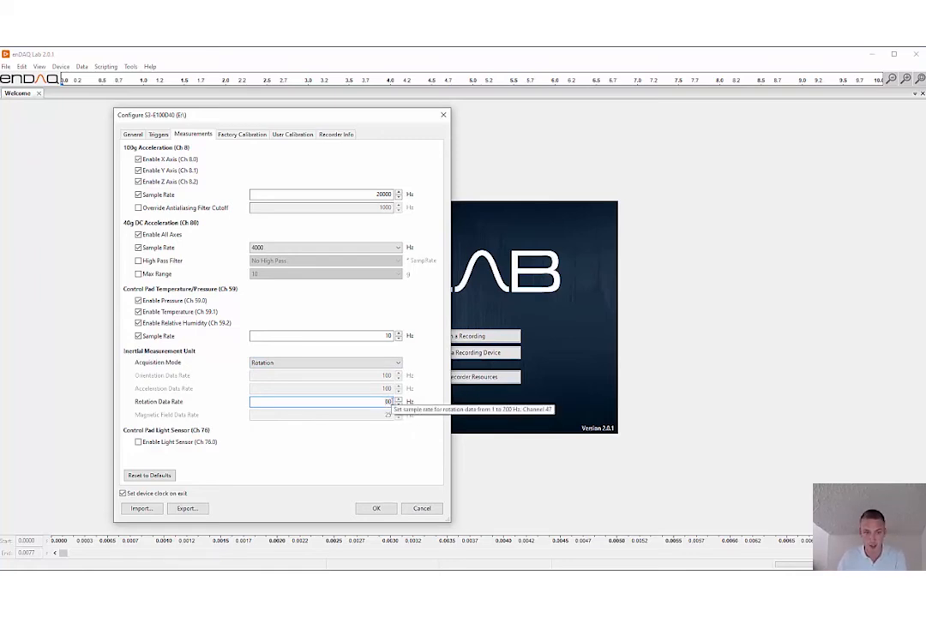
pyautogui.click(325, 363)
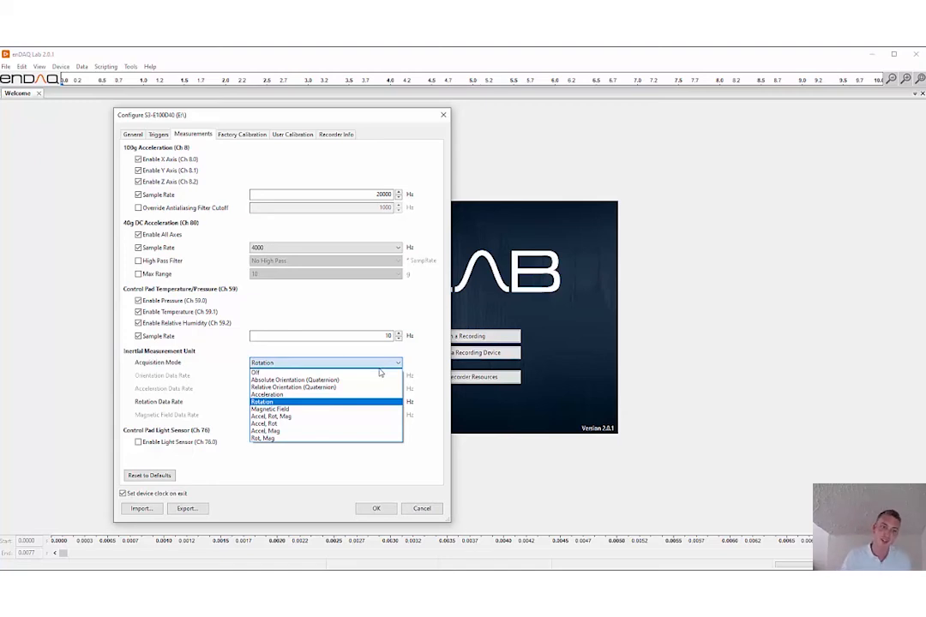
pyautogui.click(262, 401)
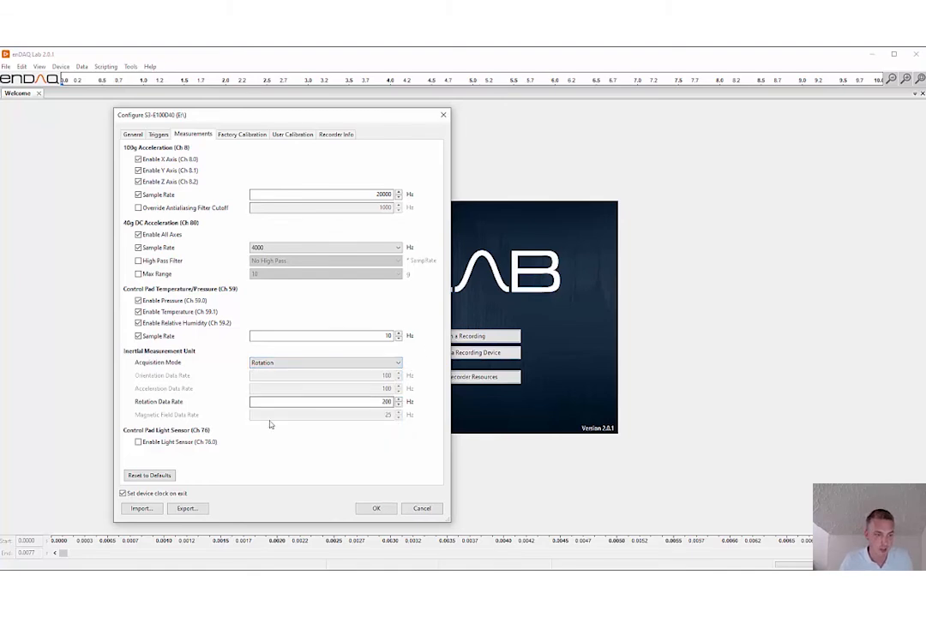
pyautogui.moveTo(138, 442)
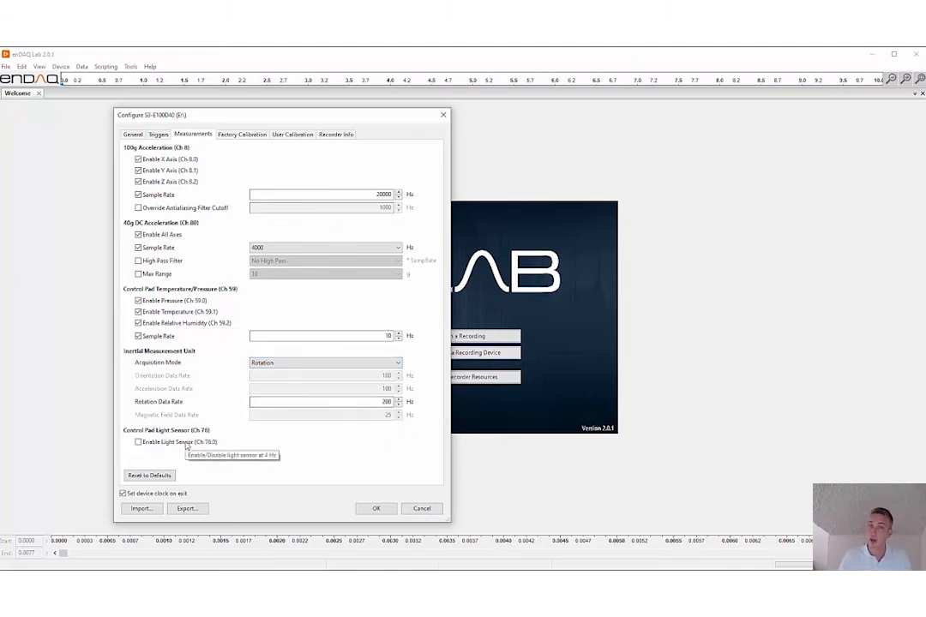
pyautogui.click(138, 442)
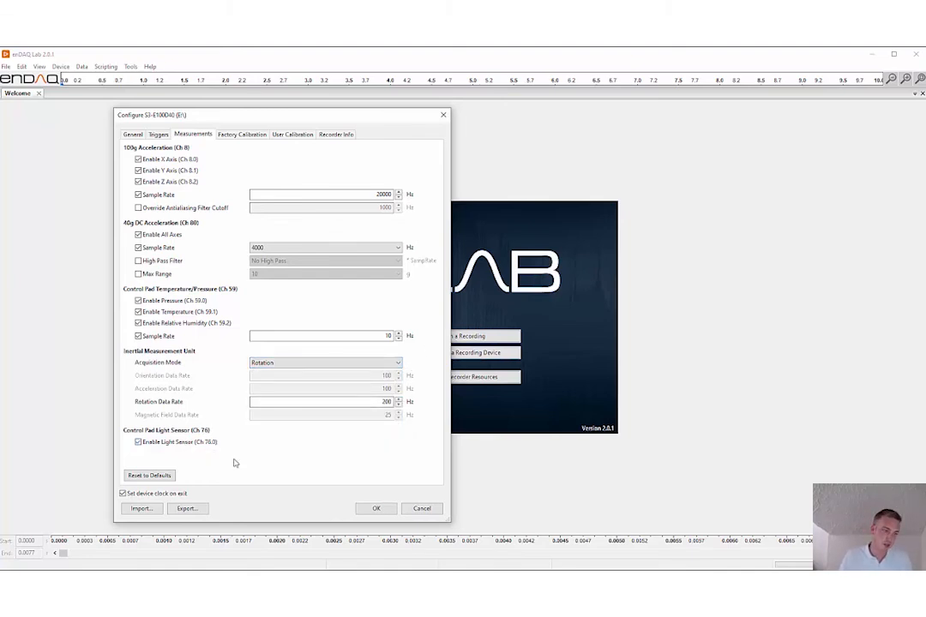